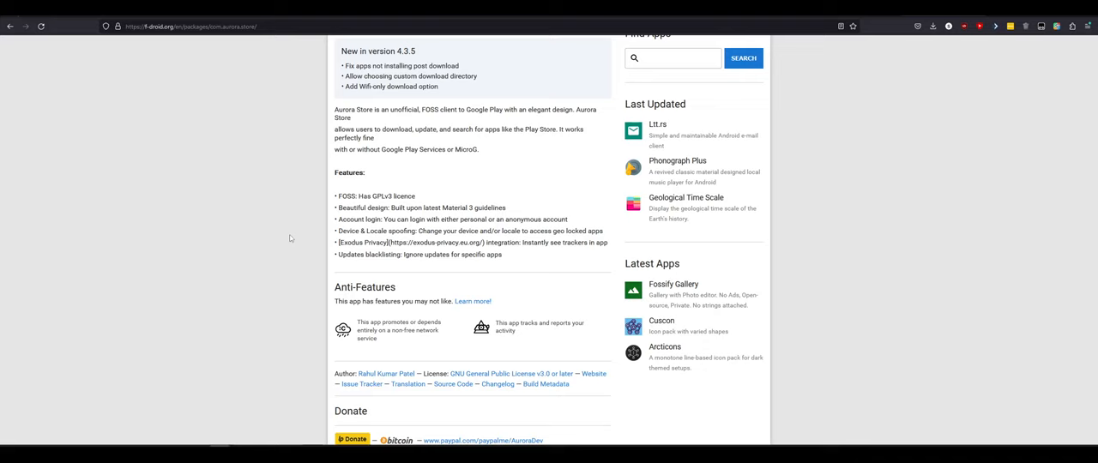
Scroll the Aurora Store page to the top, then down to Versions with the Download button
scroll("up", 3)
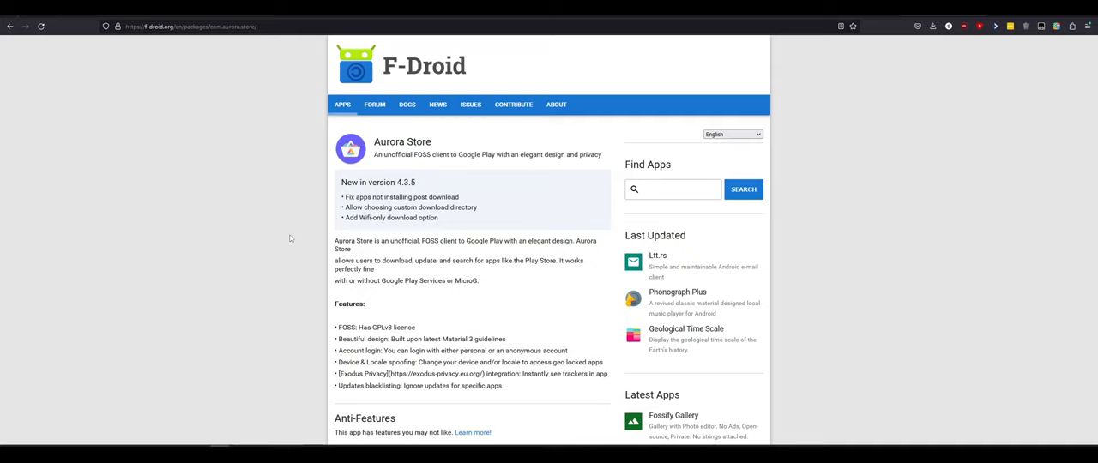
mouse_move(220, 126)
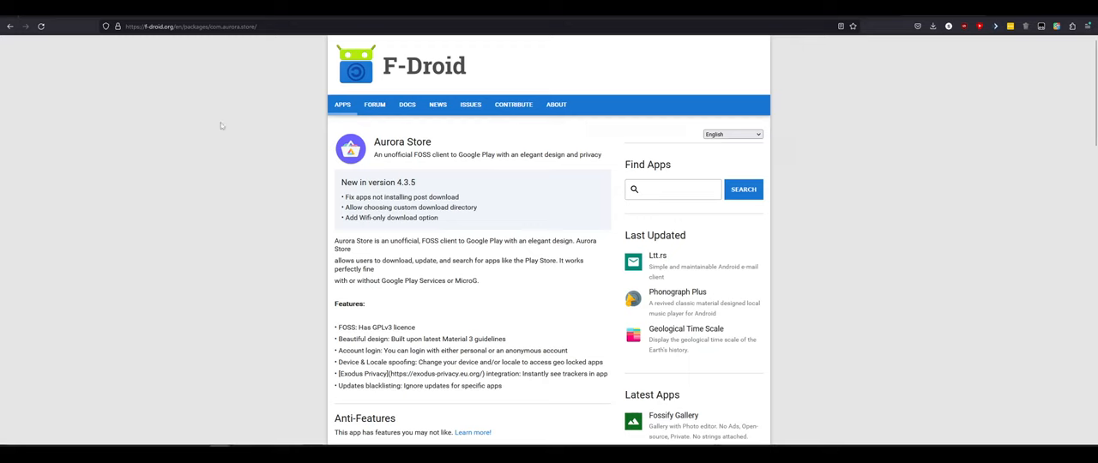
scroll("down", 3)
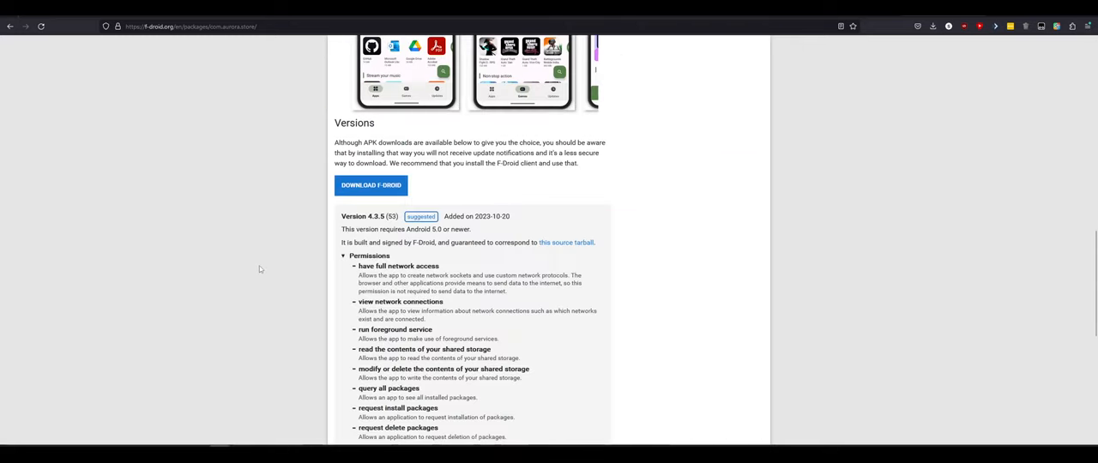
scroll("down", 3)
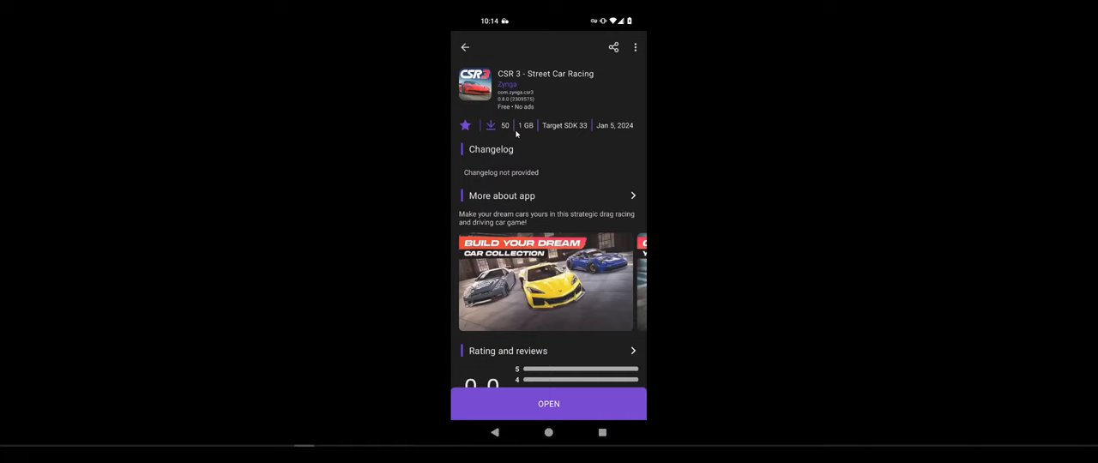
Install CSR 3 - Street Car Racing from Aurora Store and launch it
left_click(549, 405)
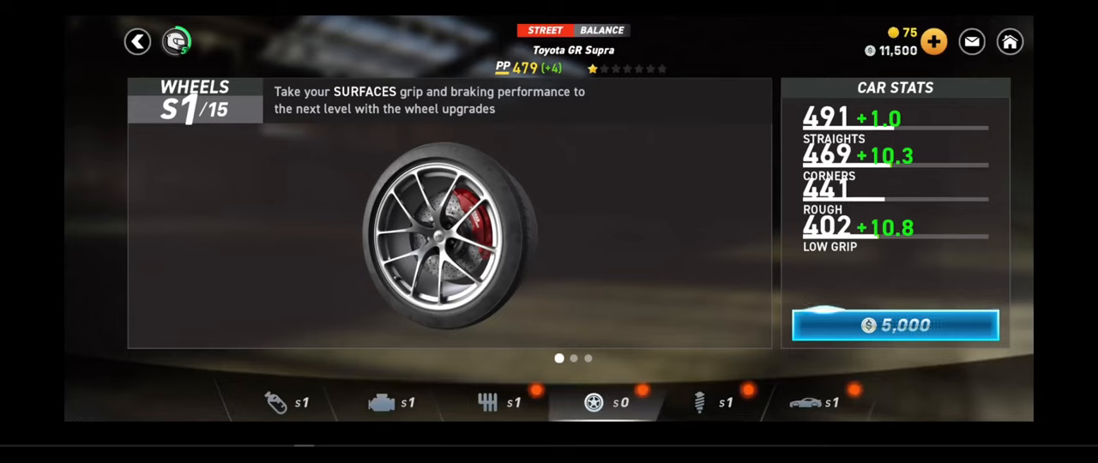
View the Toyota GR Supra's body, suspension, transmission and nitrous upgrades with their costs, then leave upgrades
left_click(820, 401)
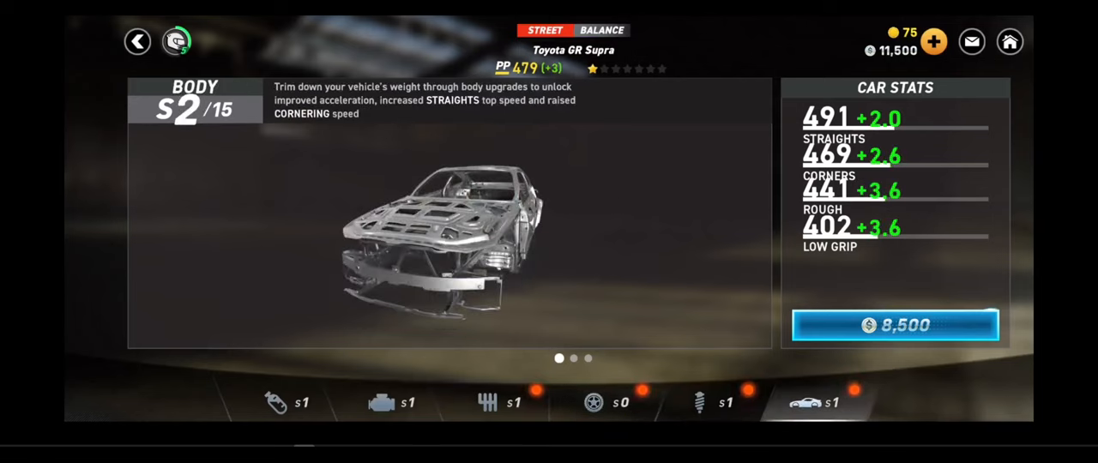
left_click(700, 403)
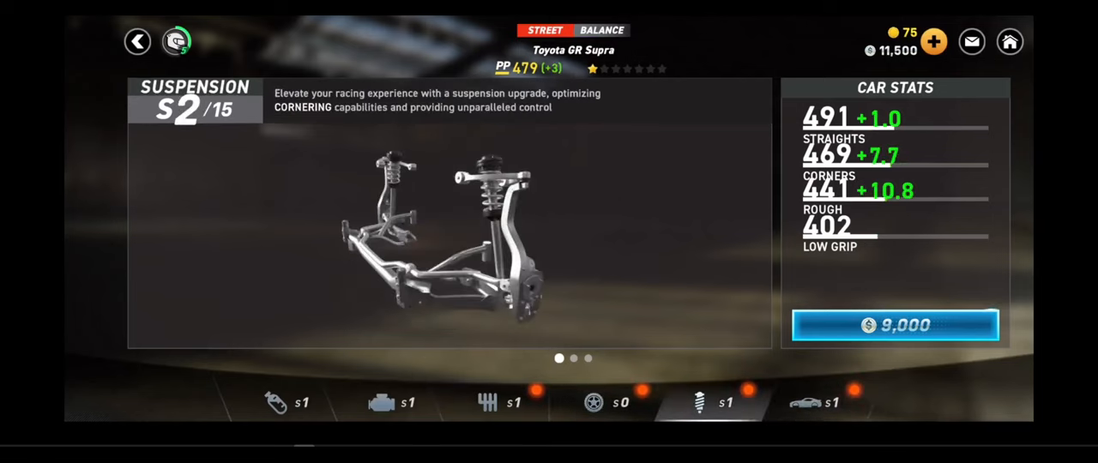
left_click(501, 402)
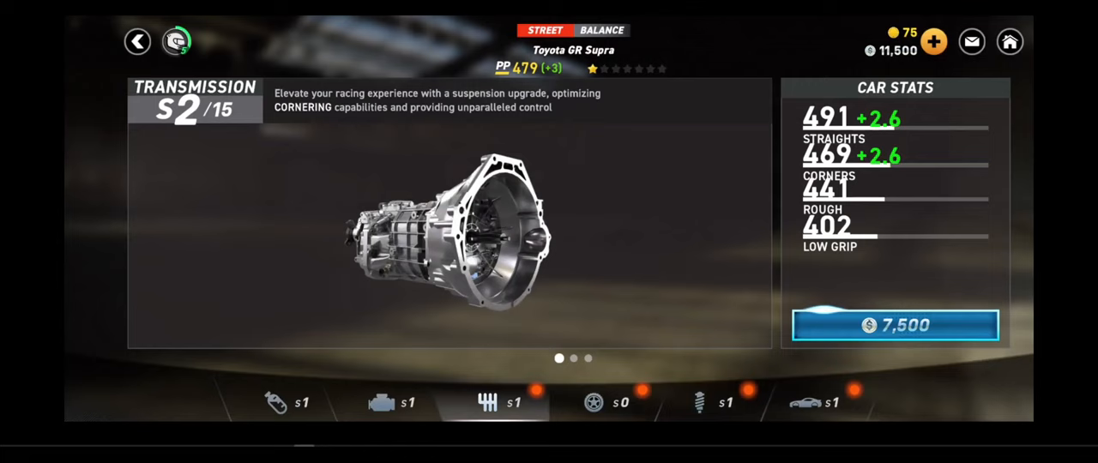
scroll("left", 3)
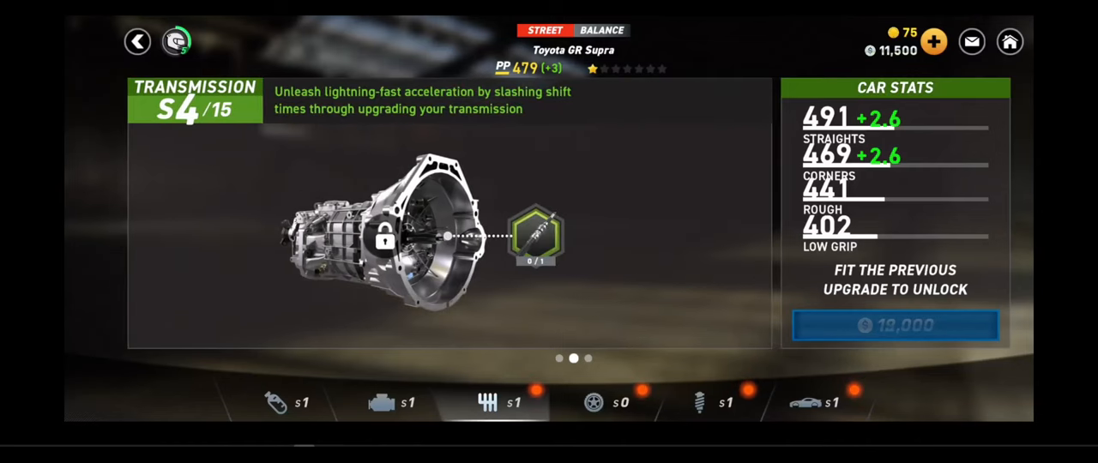
left_click(276, 401)
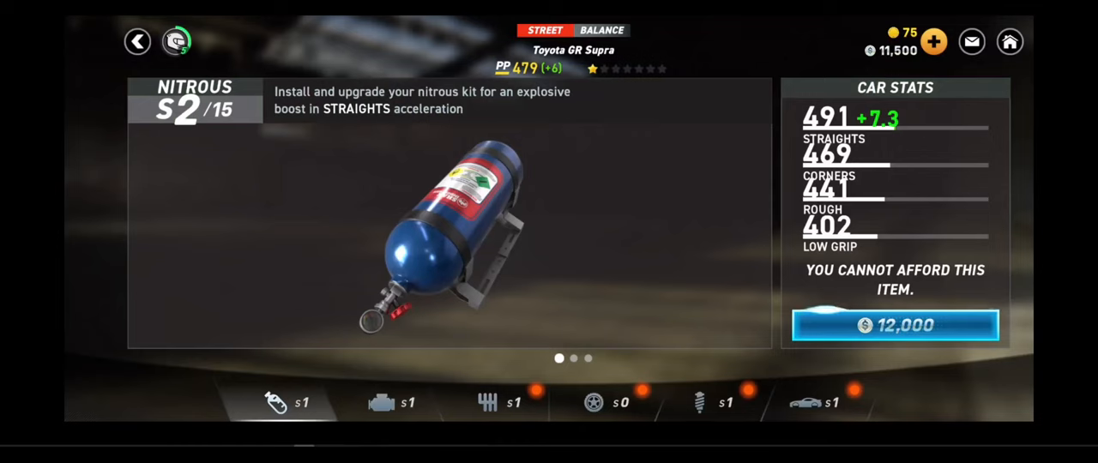
left_click(137, 41)
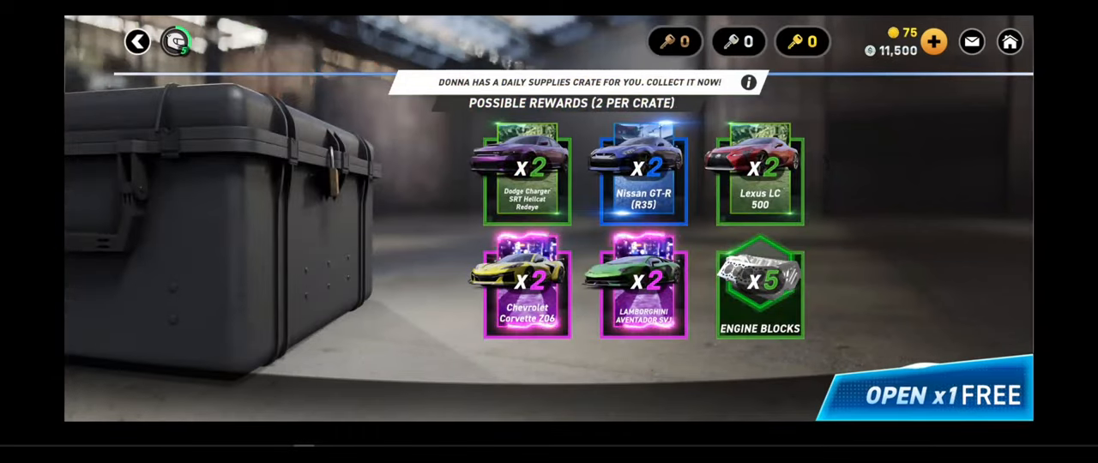
Open the free crate for two Dodge Charger SRT Hellcat Redeye cards and 5,000 cash, returning to the garage
left_click(926, 395)
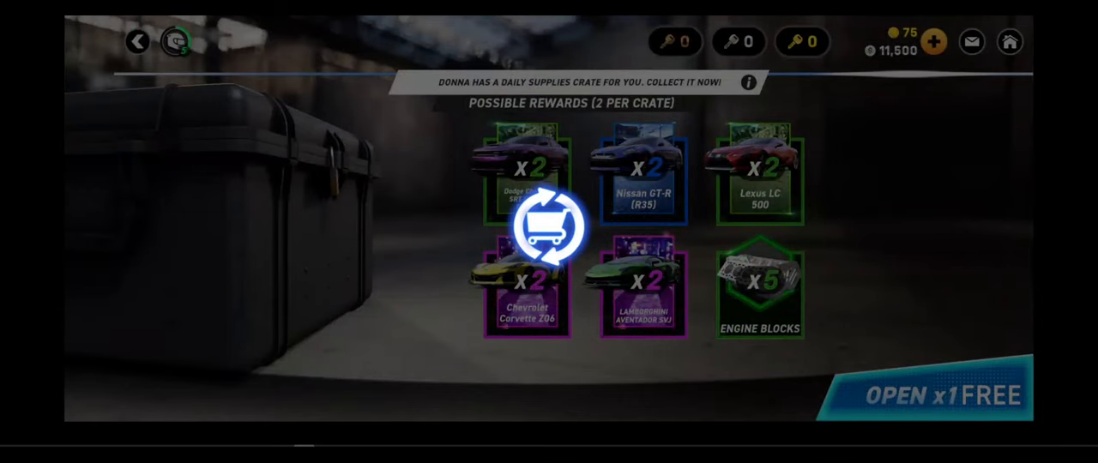
left_click(930, 395)
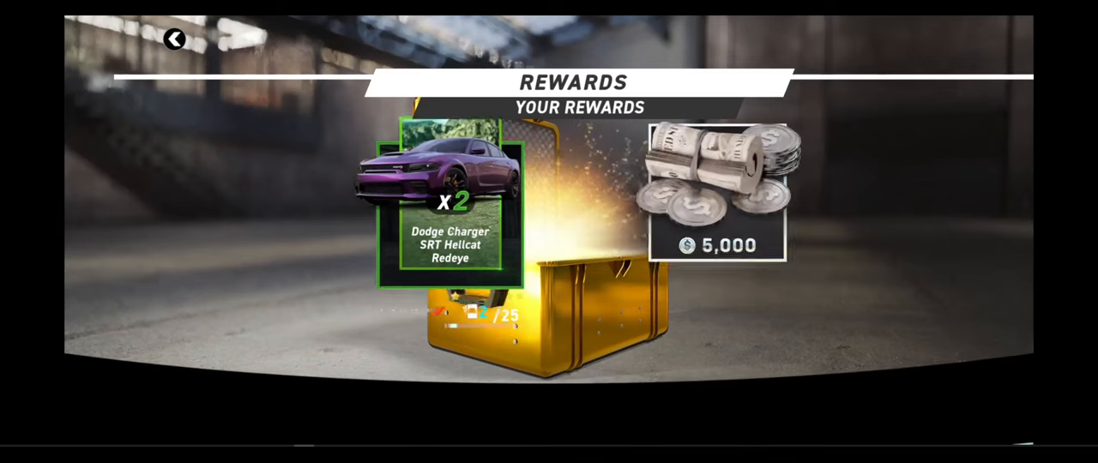
left_click(569, 240)
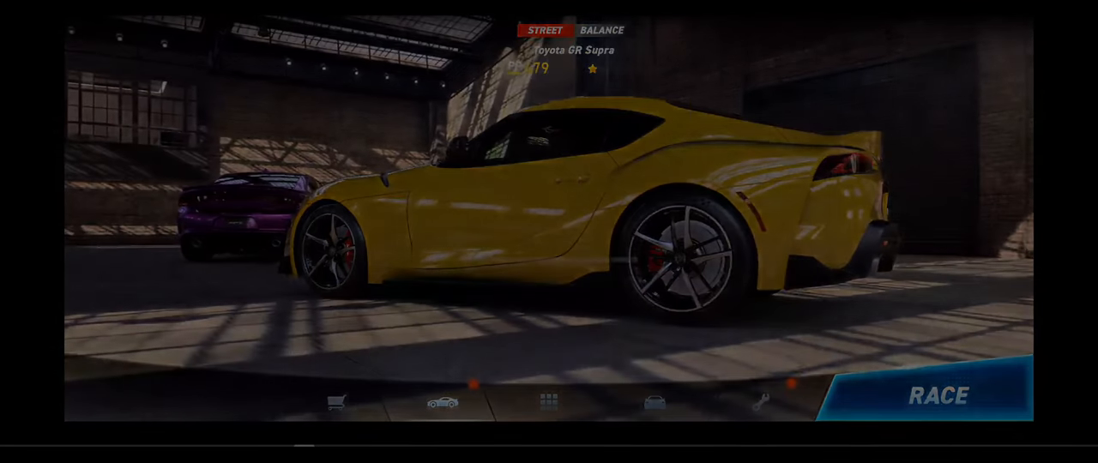
left_click(549, 402)
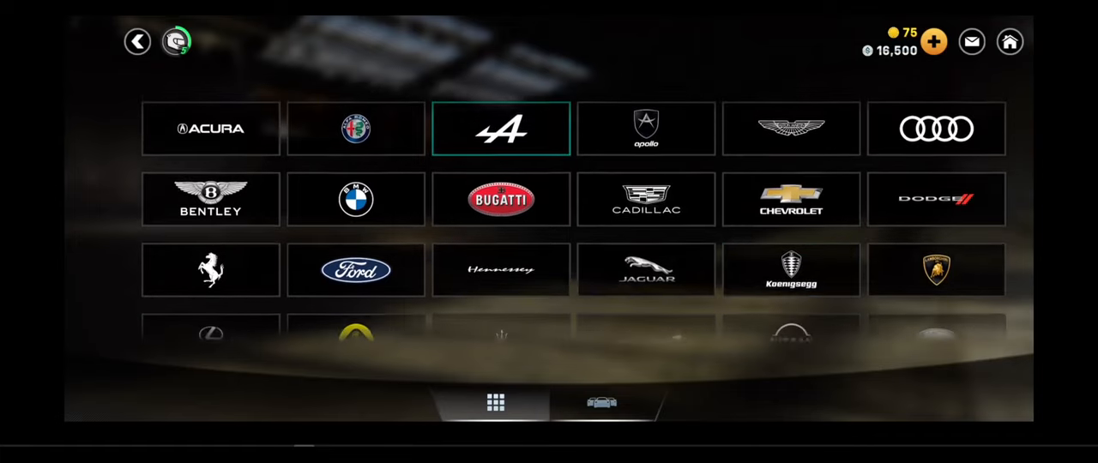
scroll("down", 3)
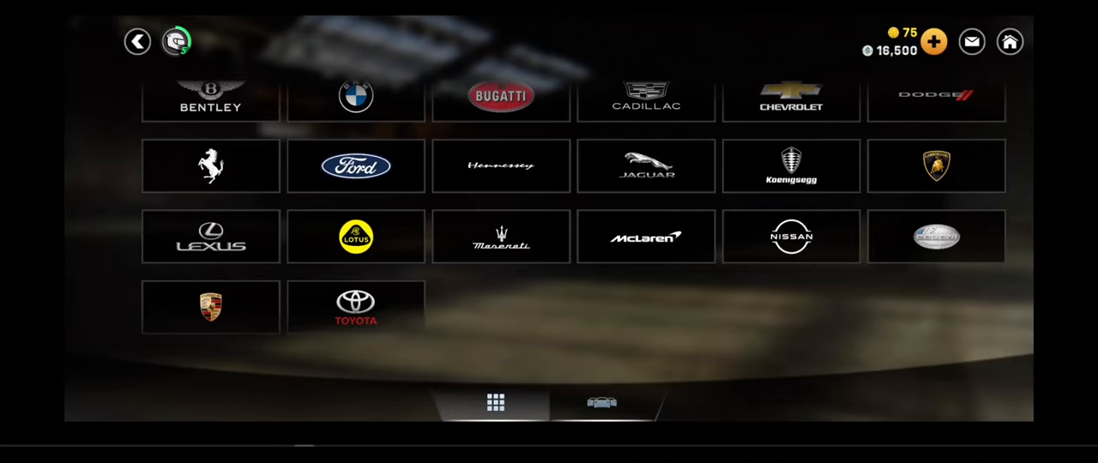
left_click(355, 307)
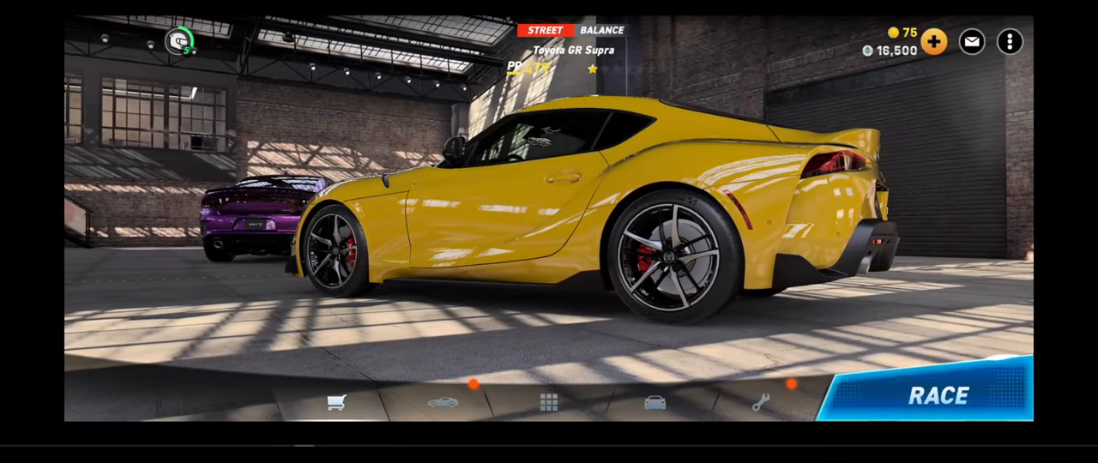